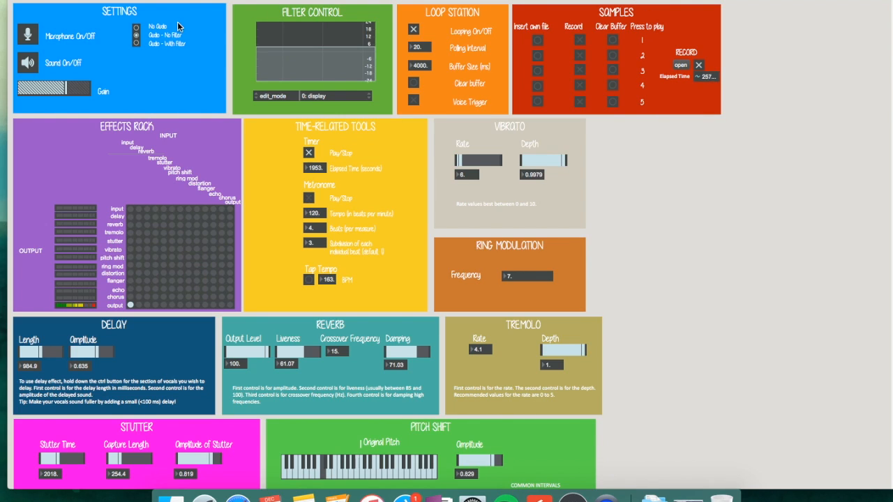
mouse_move(204, 25)
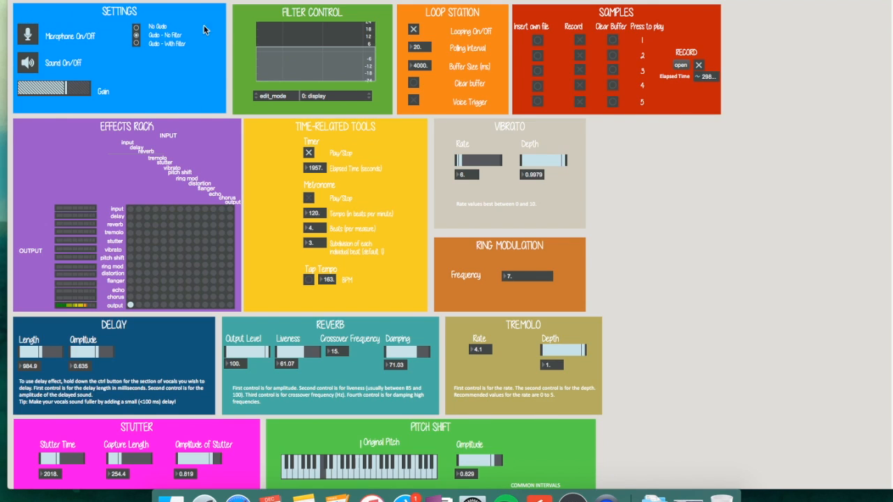
mouse_move(56, 42)
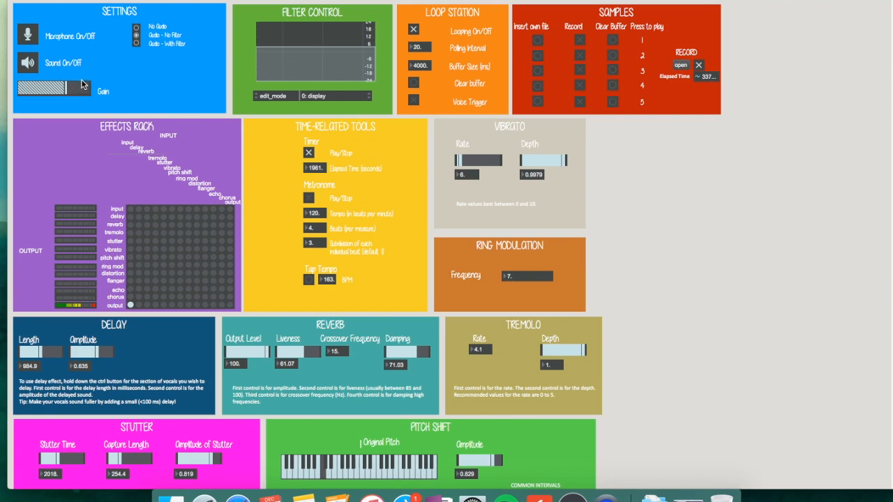
Lower the Gain slider in the Settings panel with filtered audio enabled
left_click_drag(77, 88, 45, 88)
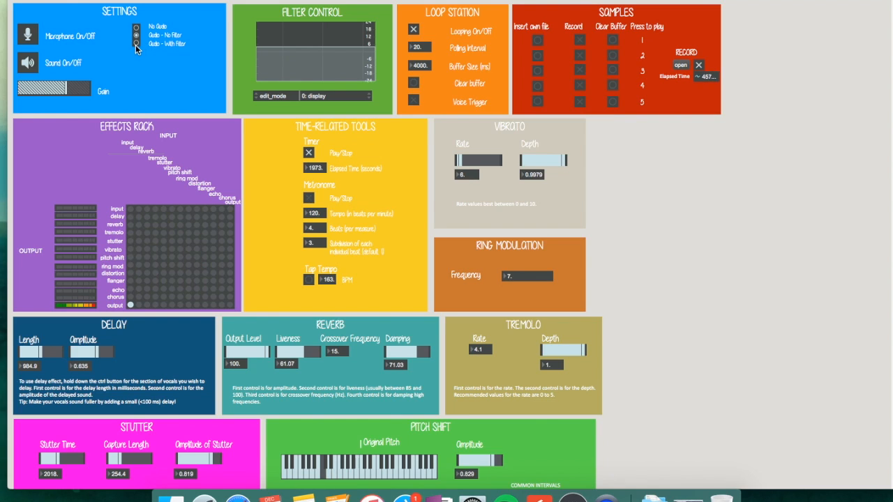
mouse_move(239, 11)
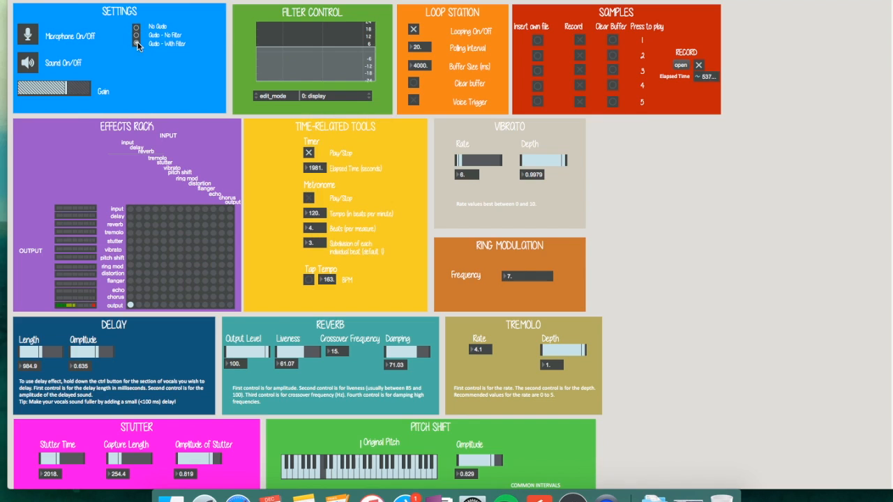
Cycle the filter edit_mode through highpass and highshelf before settling on allpass
left_click(338, 95)
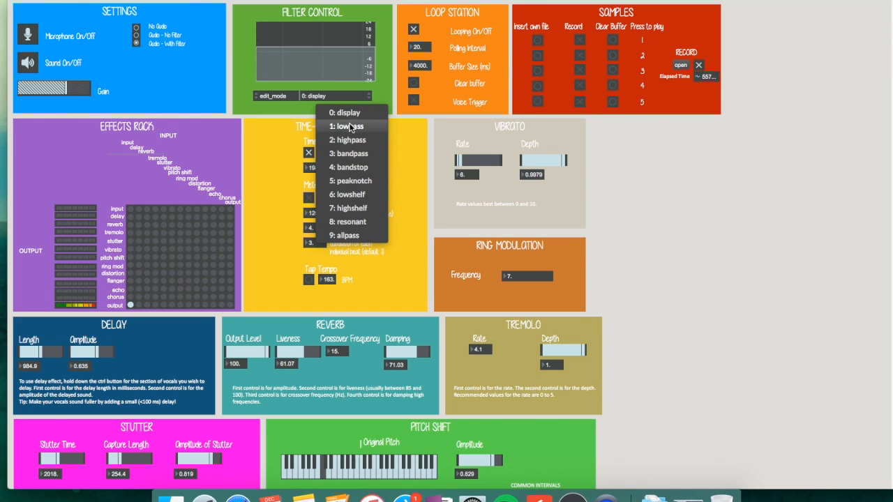
left_click(350, 140)
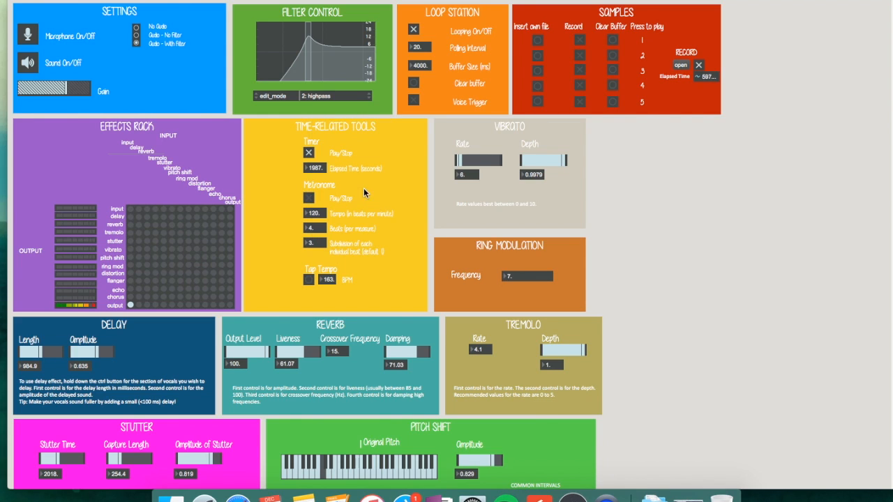
left_click(354, 95)
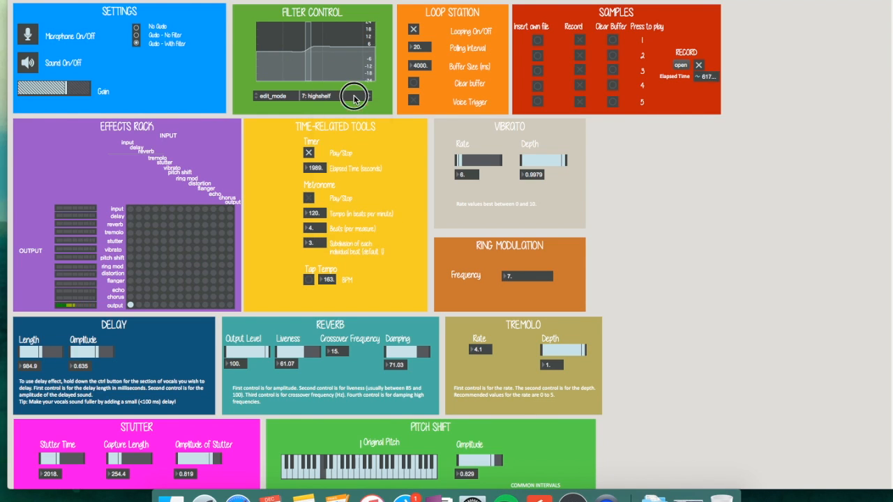
left_click(335, 95)
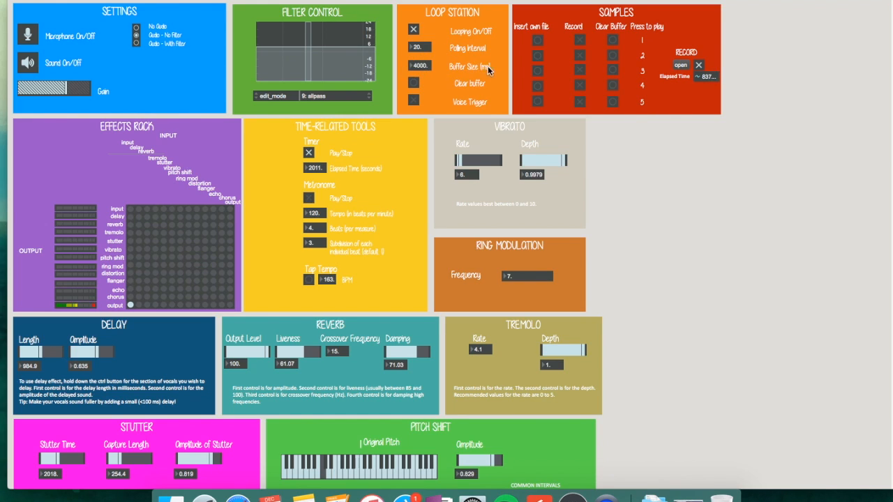
mouse_move(505, 68)
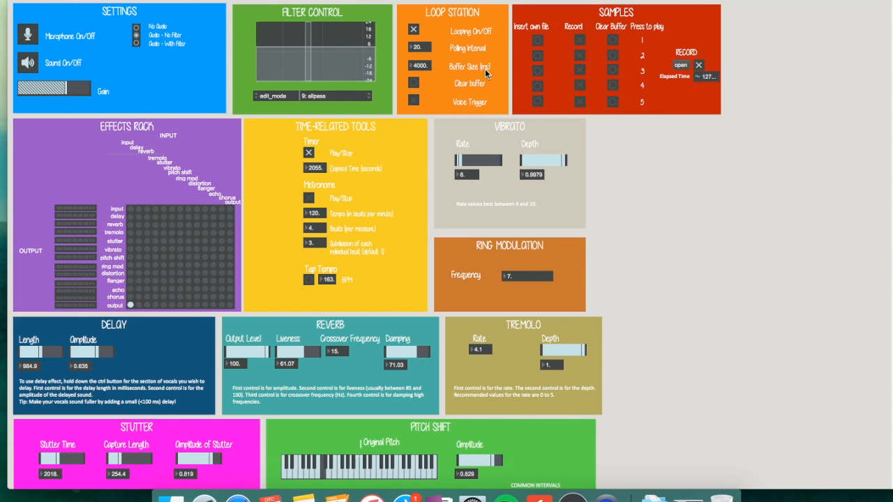
mouse_move(541, 14)
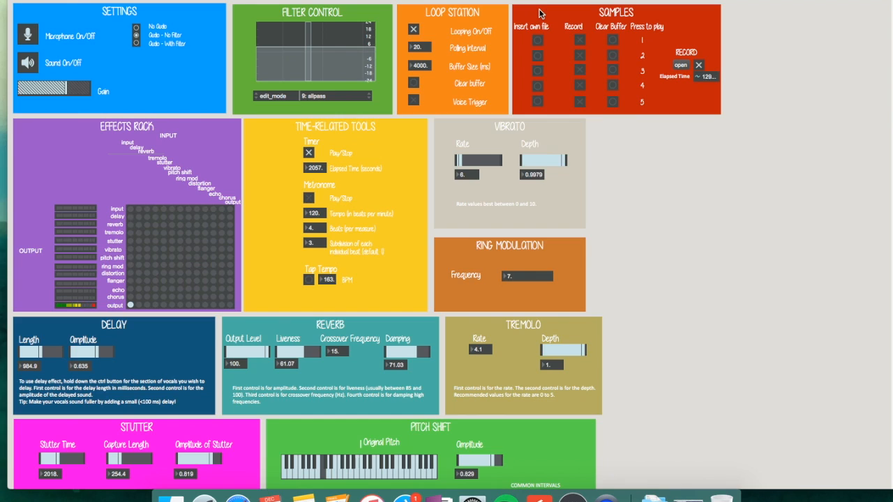
mouse_move(524, 42)
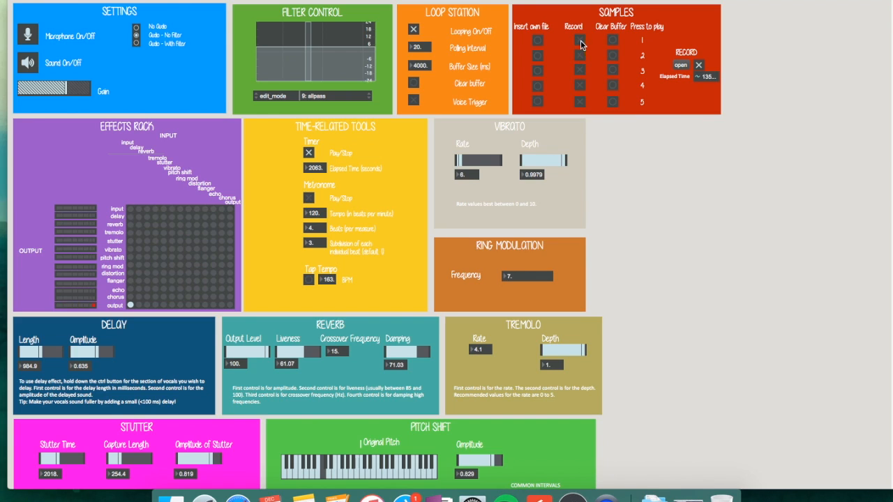
mouse_move(539, 45)
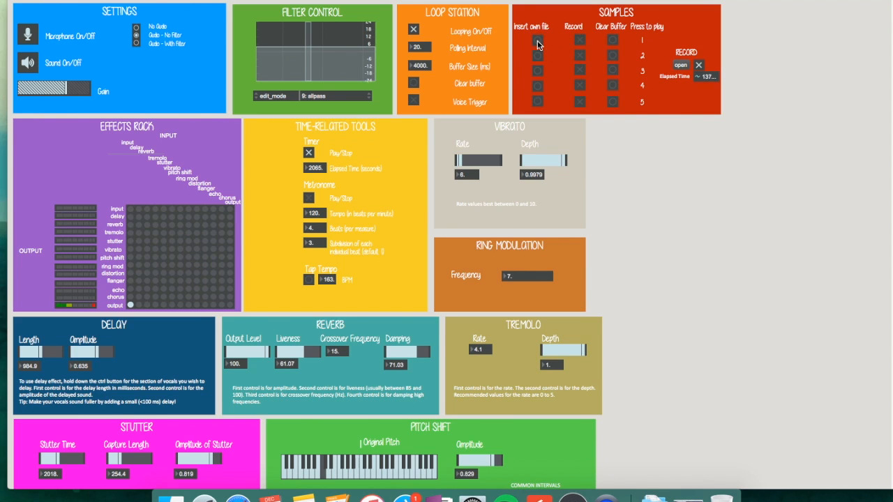
left_click(538, 39)
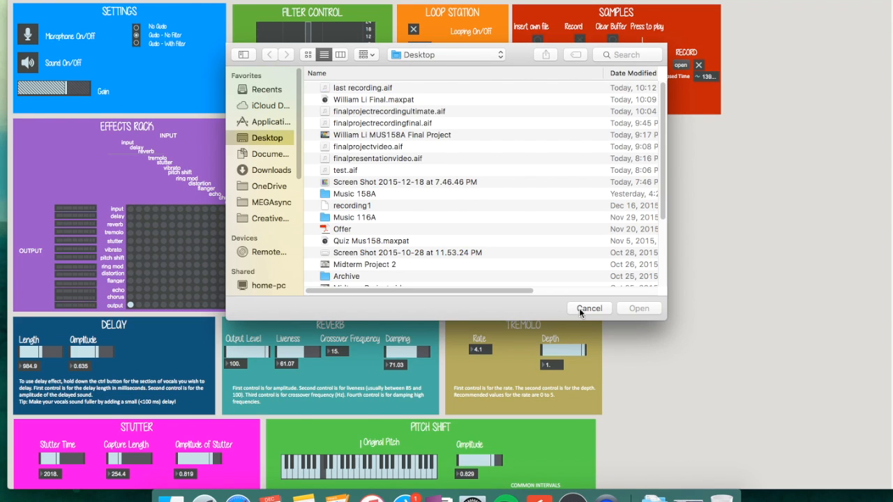
left_click(589, 308)
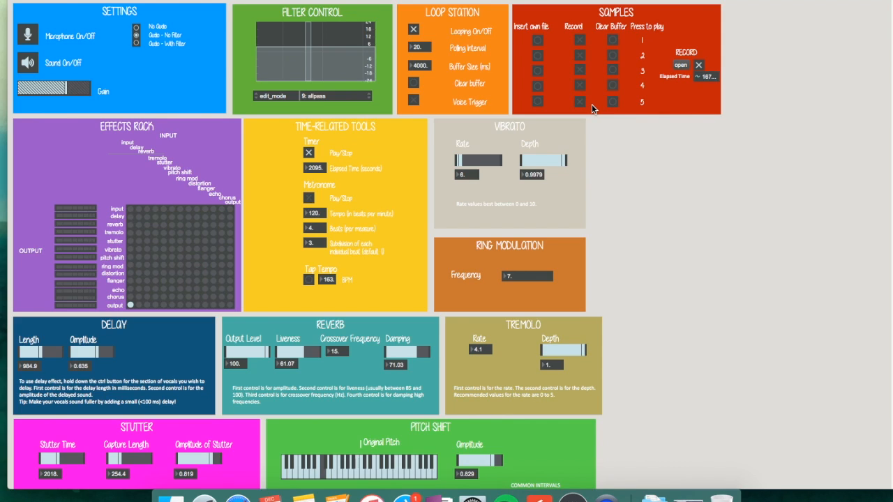
mouse_move(639, 109)
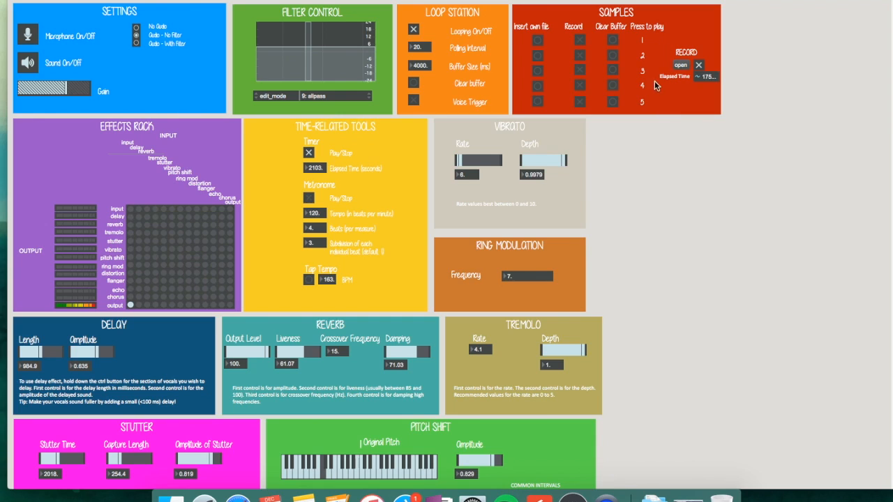
mouse_move(725, 45)
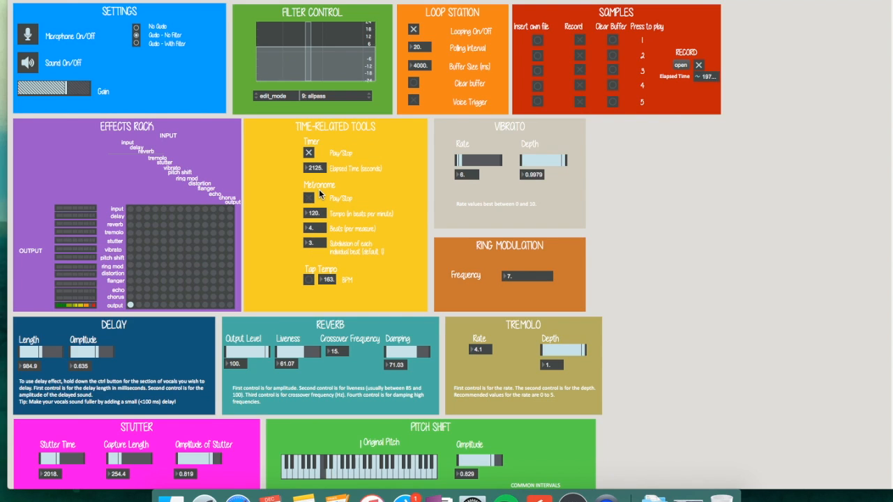
mouse_move(352, 217)
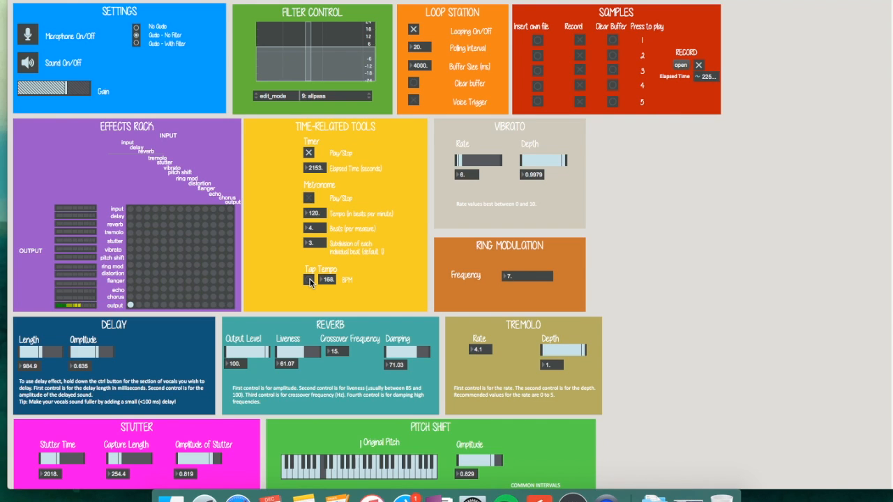
left_click(310, 279)
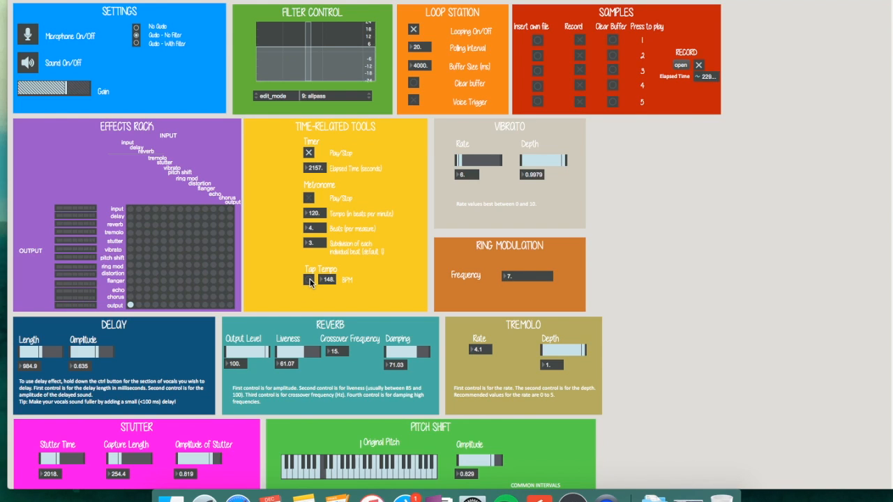
left_click(314, 279)
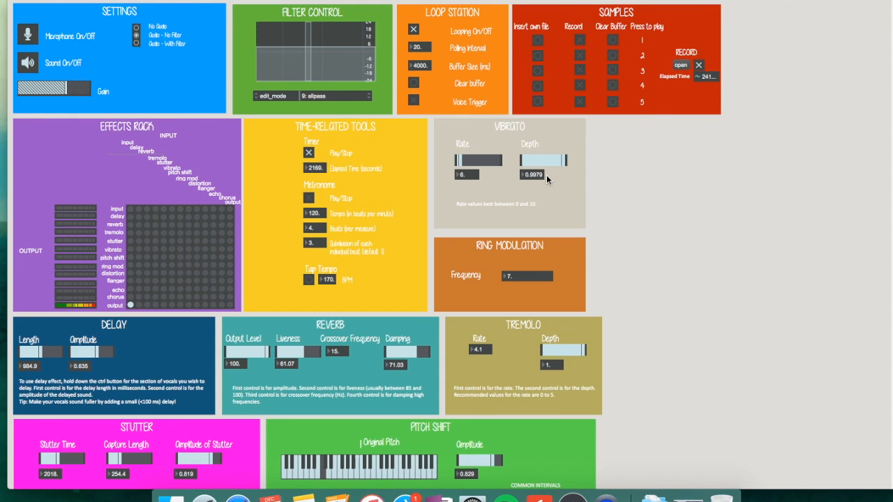
scroll("down", 3)
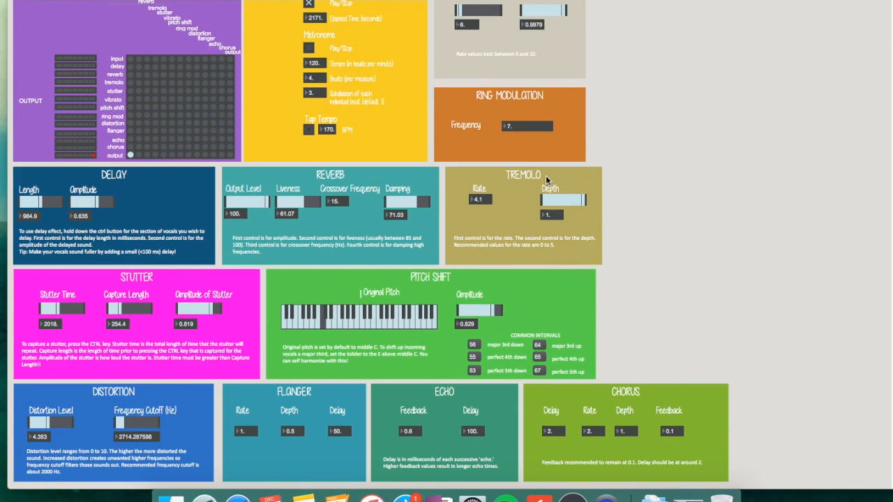
scroll("up", 3)
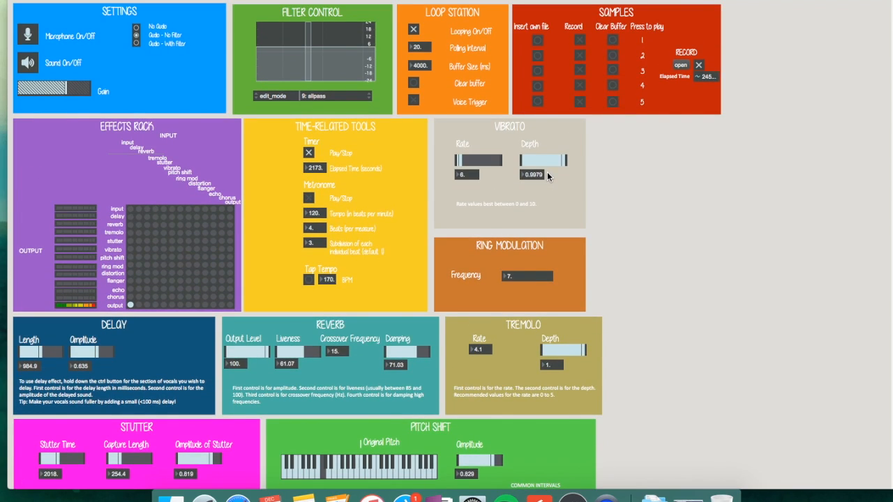
scroll("down", 3)
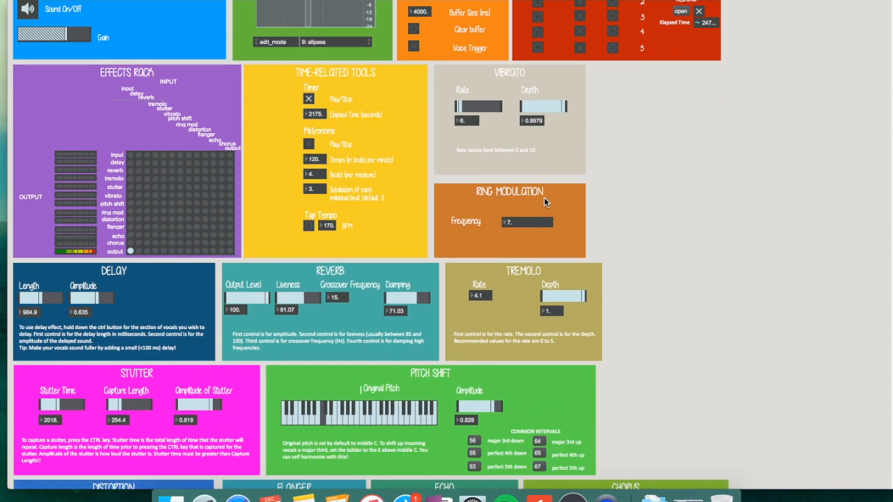
scroll("down", 3)
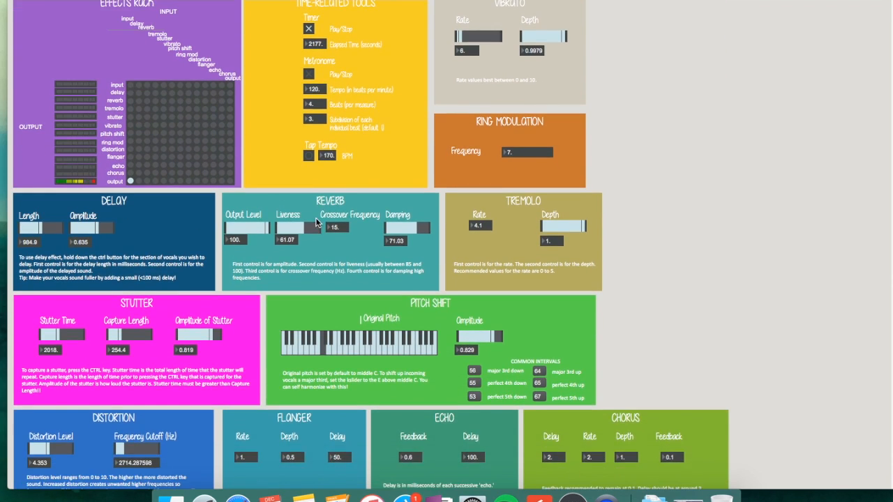
scroll("down", 3)
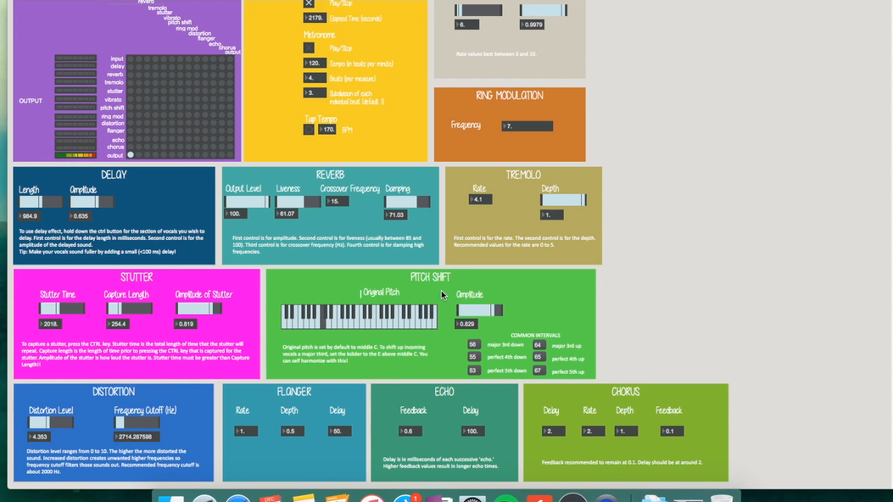
mouse_move(329, 403)
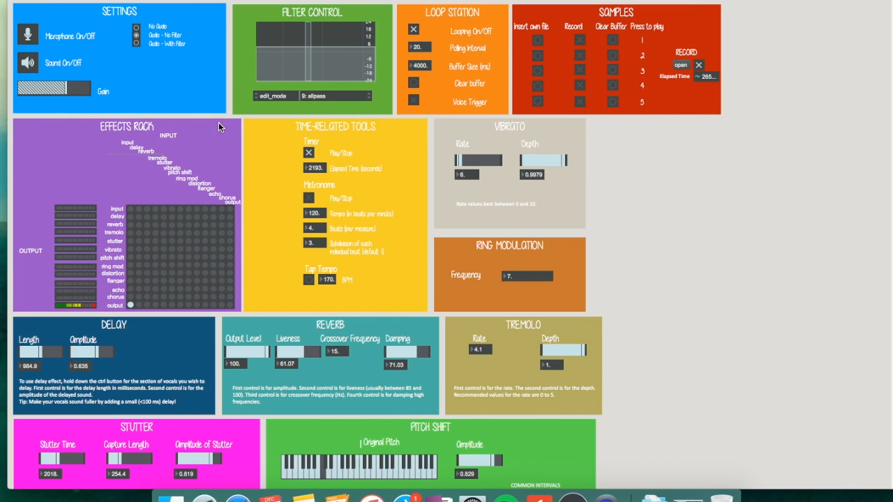
mouse_move(128, 198)
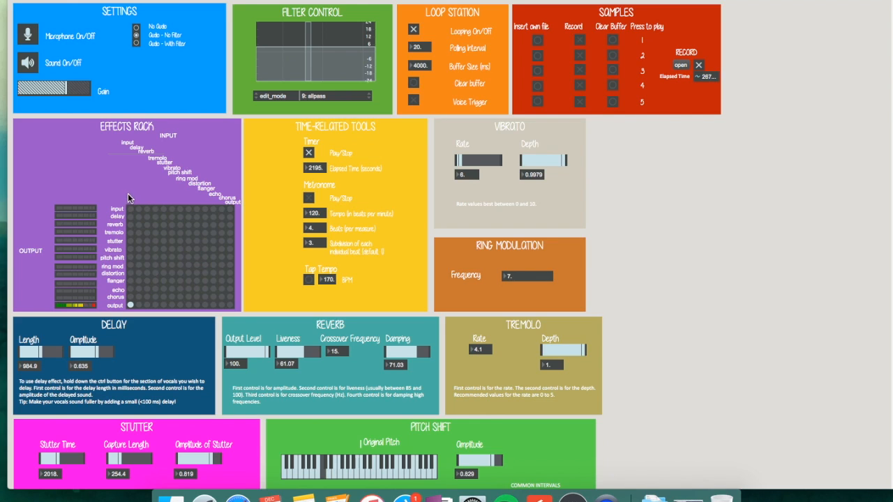
mouse_move(114, 142)
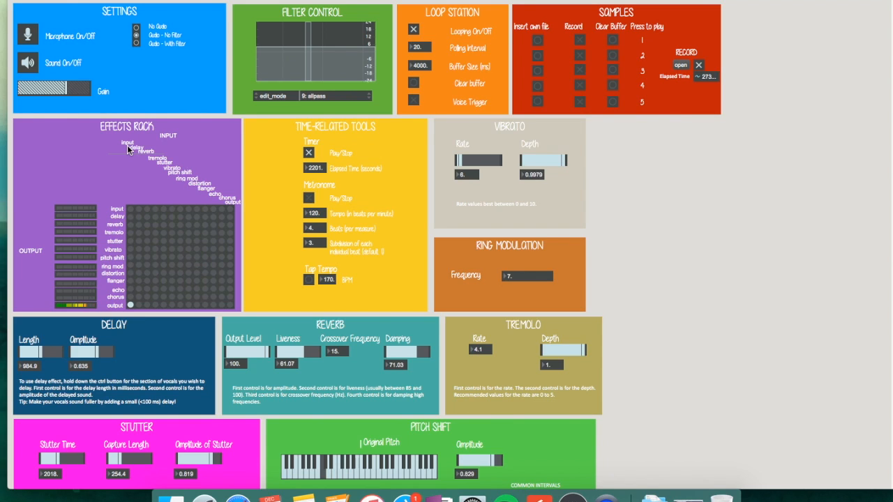
mouse_move(134, 231)
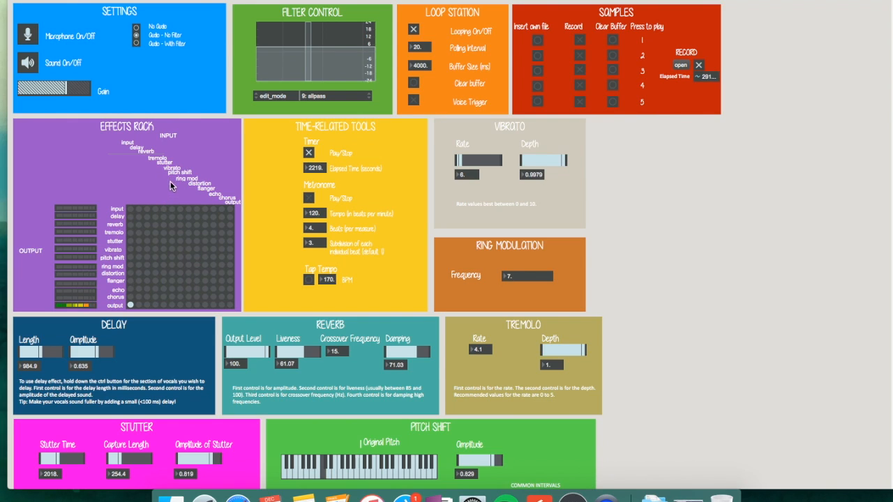
mouse_move(173, 310)
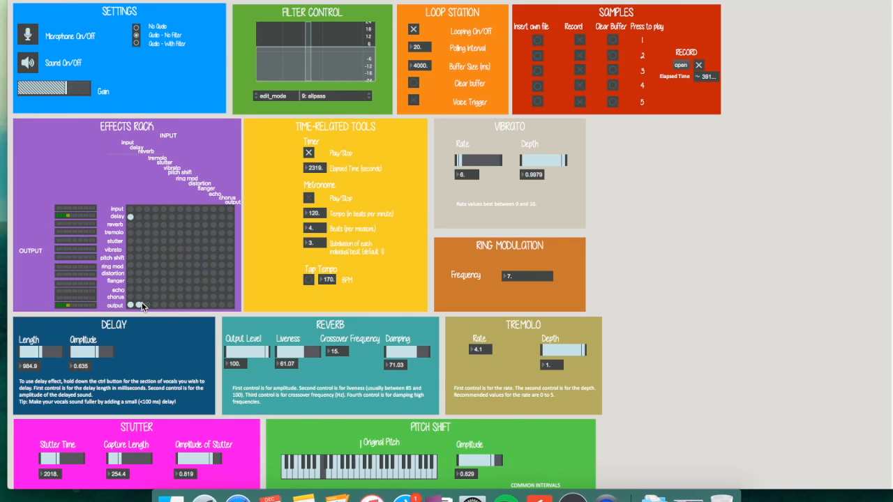
mouse_move(137, 304)
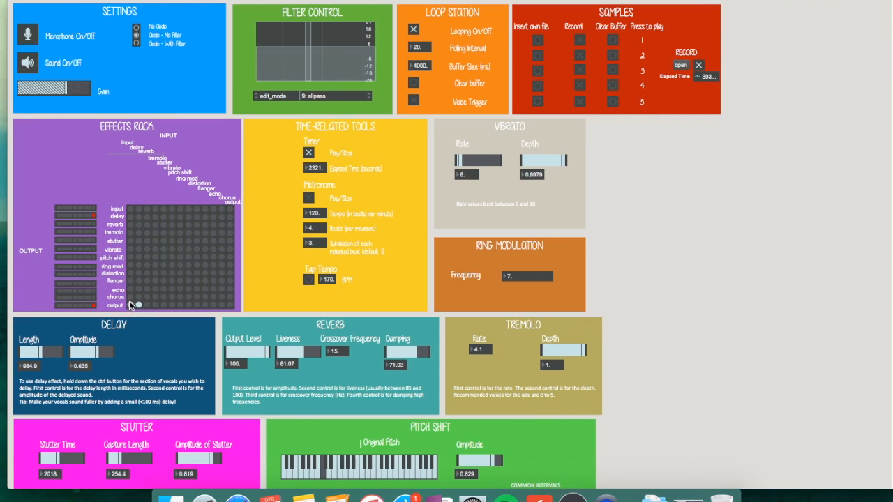
mouse_move(133, 229)
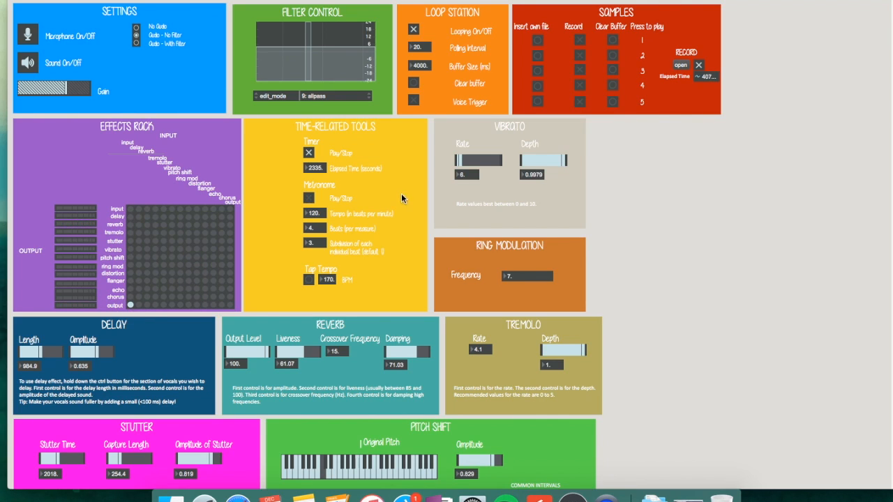
scroll("down", 3)
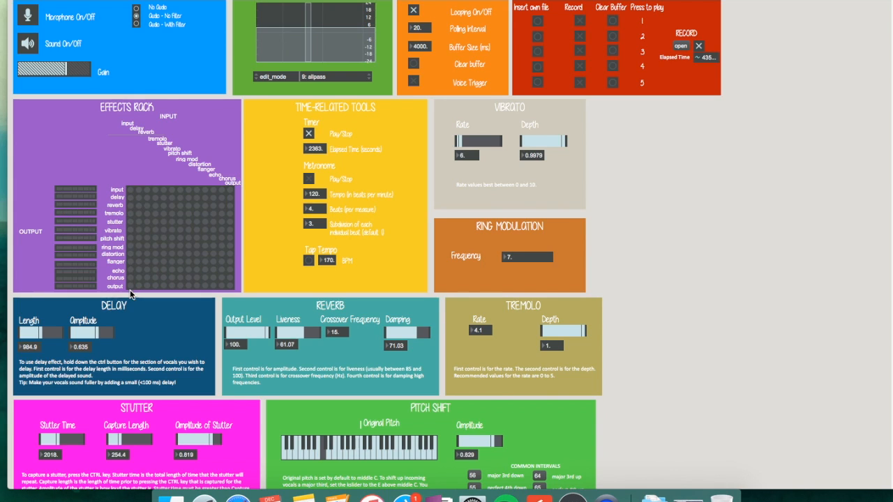
Scroll down to the Effects Room matrix and its lower effect panels
scroll("down", 3)
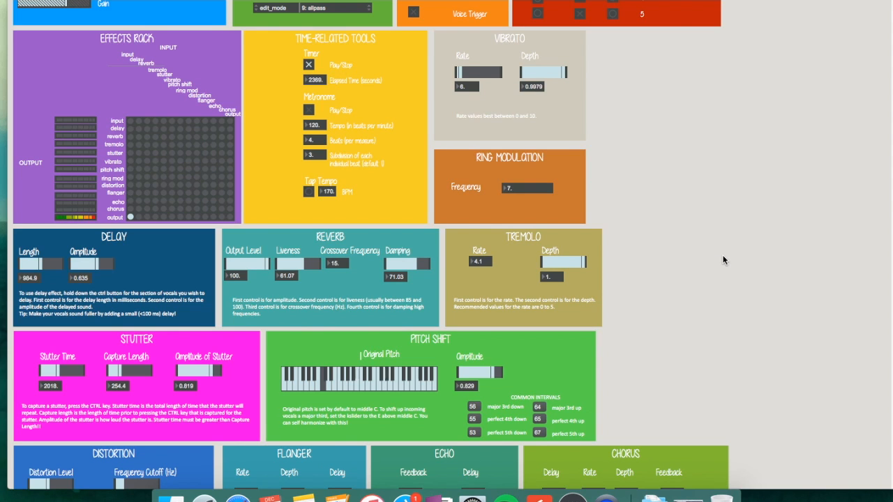
scroll("down", 3)
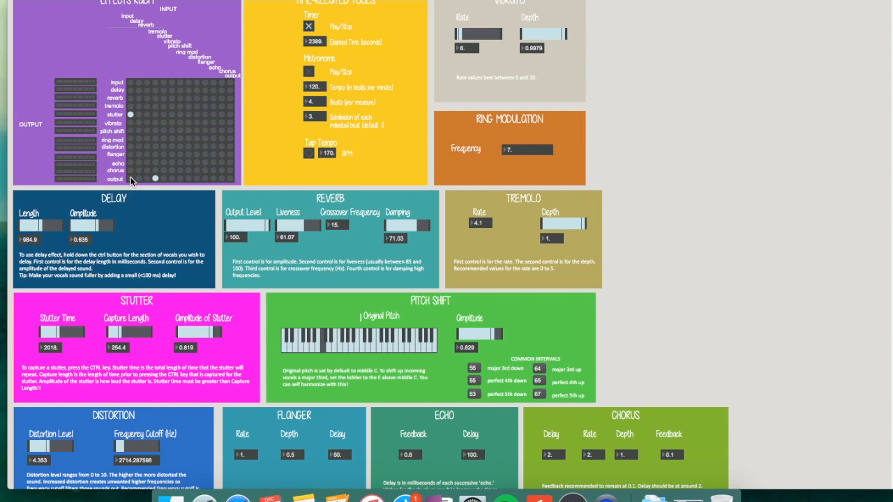
mouse_move(279, 130)
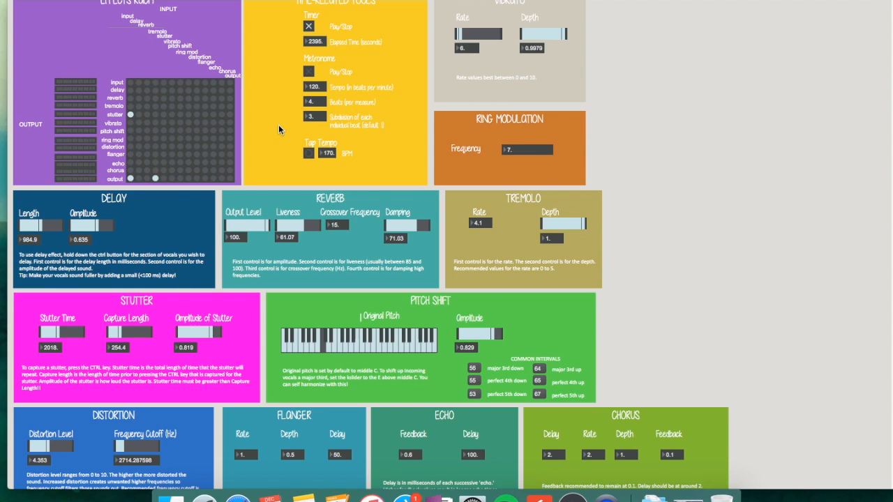
mouse_move(201, 166)
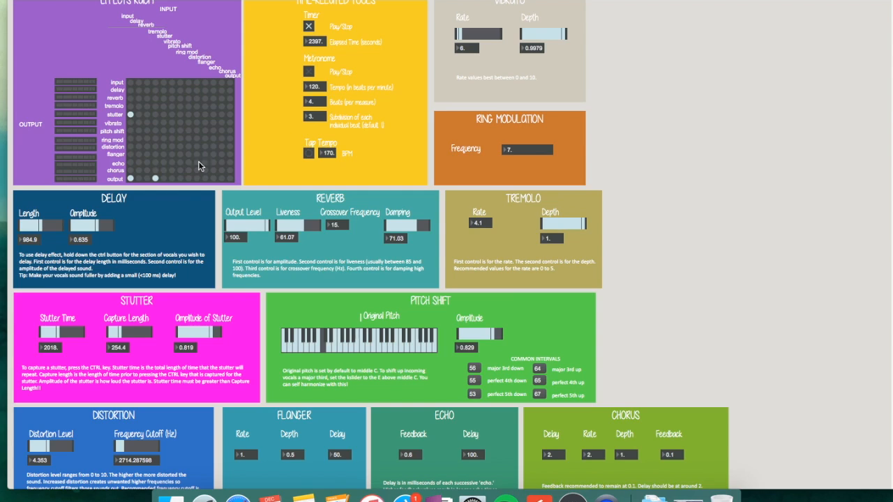
mouse_move(309, 192)
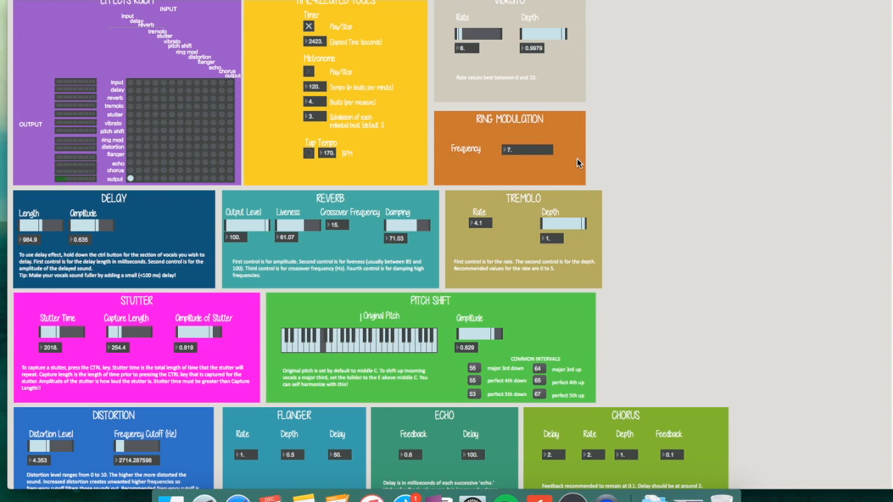
mouse_move(564, 347)
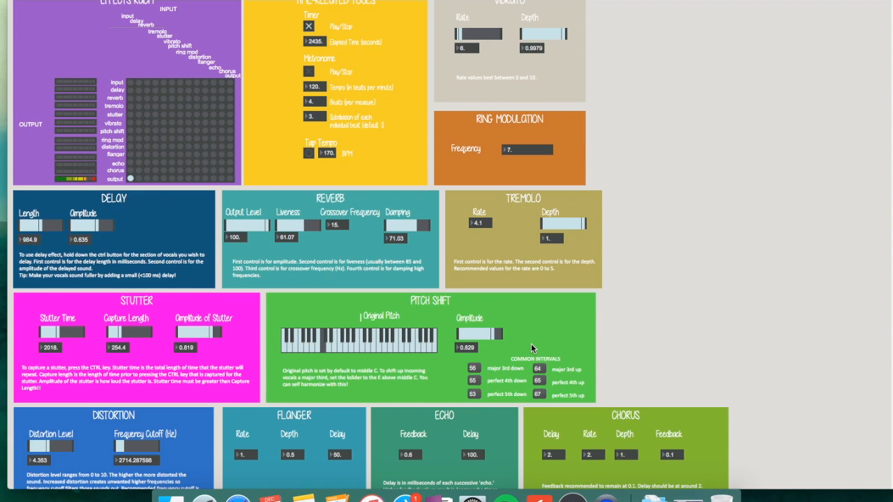
mouse_move(412, 165)
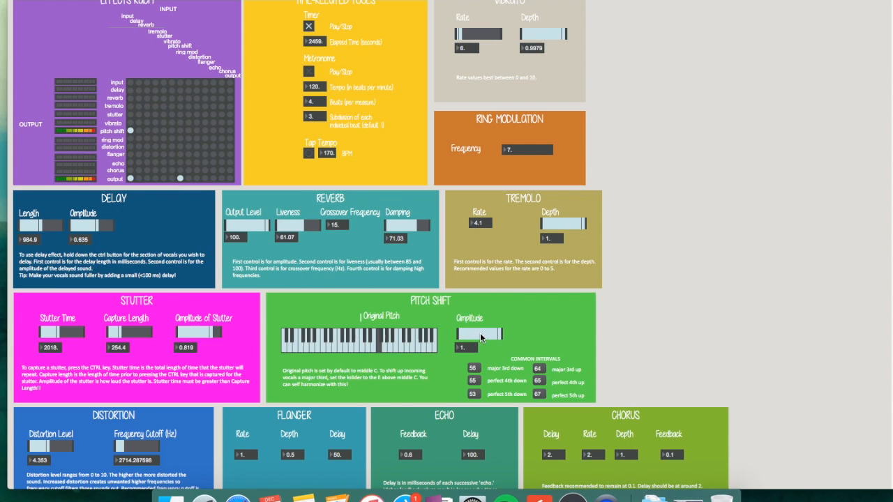
mouse_move(407, 347)
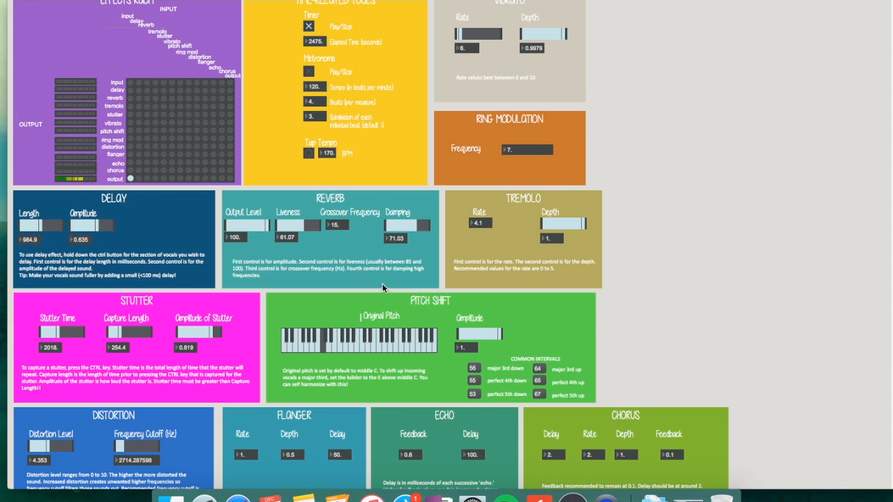
Lower the Distortion Level slider from 4.353 to about 3.05
scroll("down", 3)
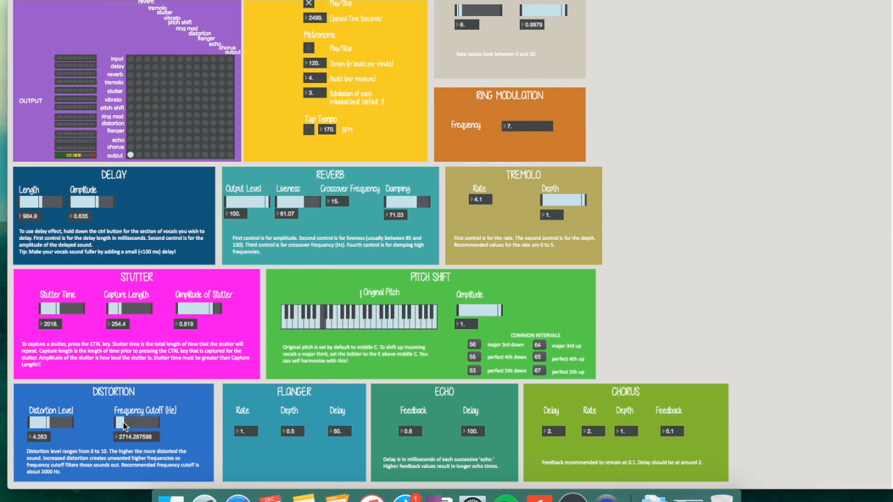
mouse_move(201, 143)
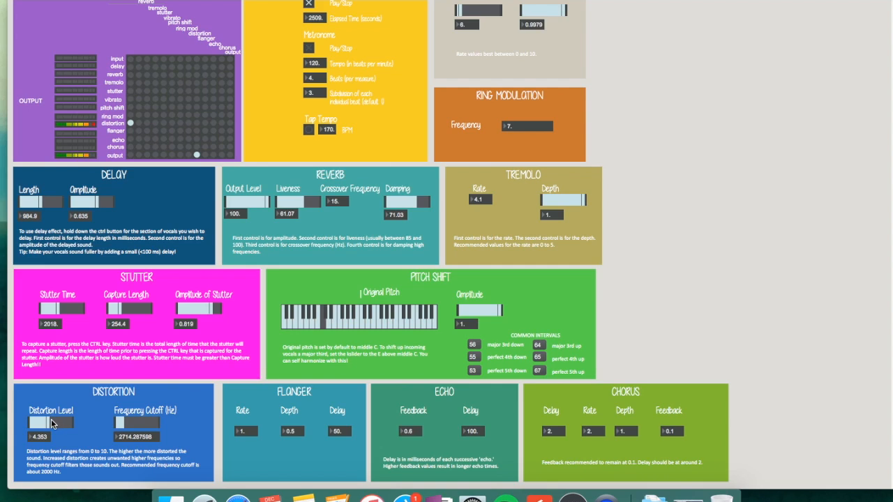
left_click_drag(59, 424, 44, 424)
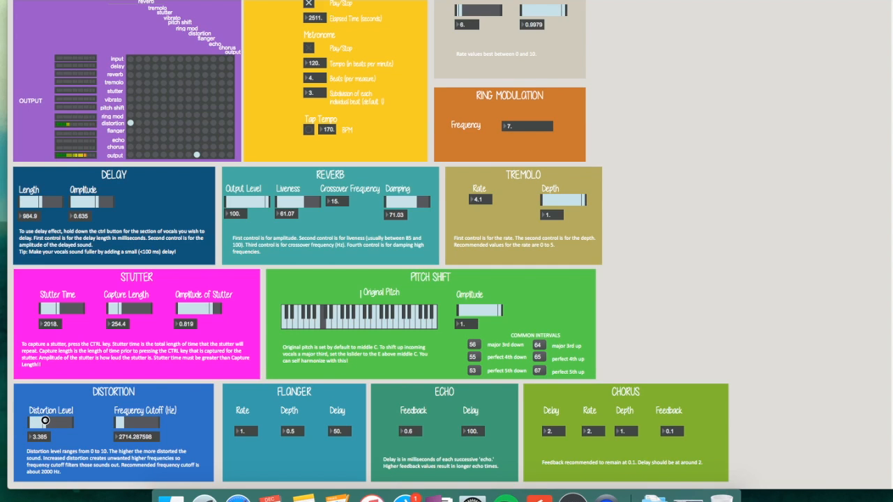
left_click_drag(47, 421, 40, 422)
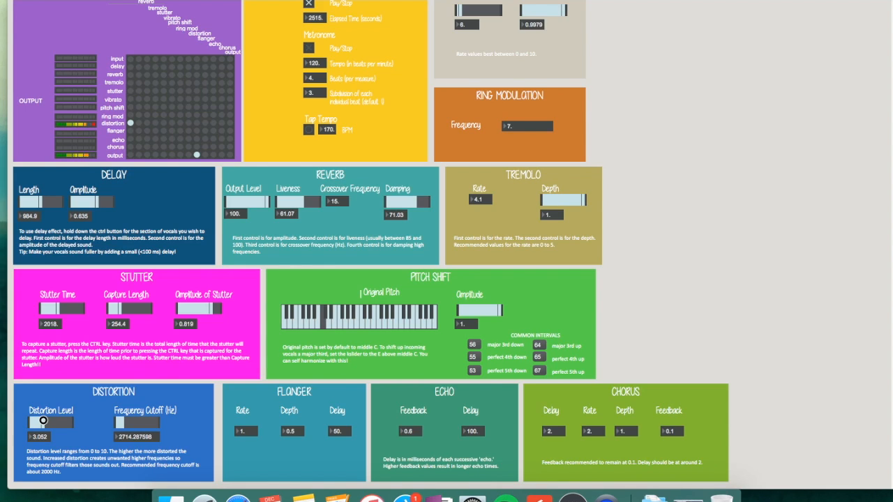
left_click_drag(44, 422, 41, 422)
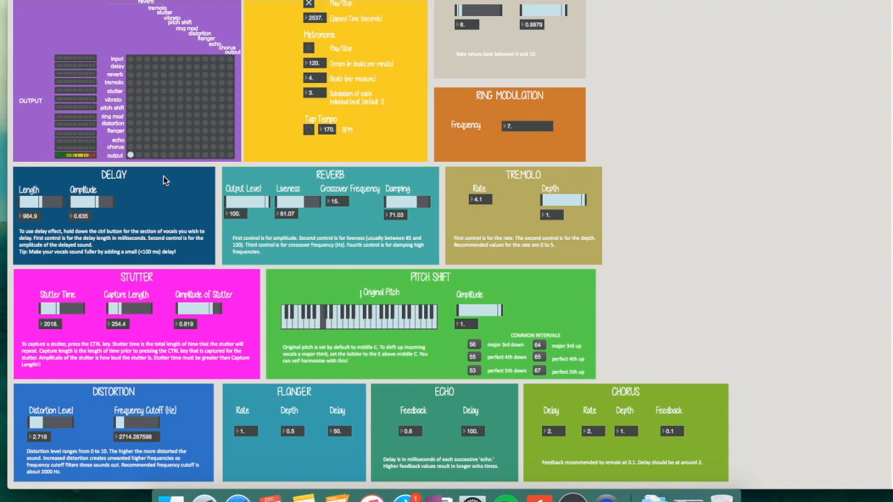
mouse_move(148, 114)
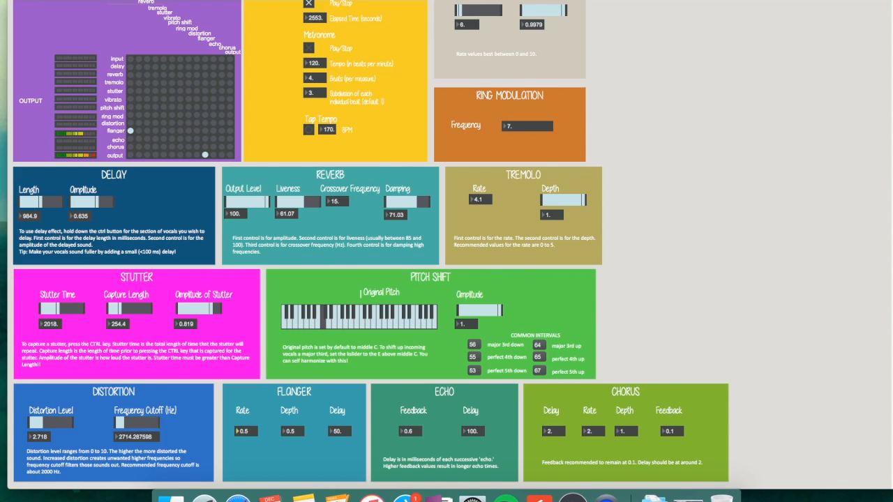
mouse_move(169, 139)
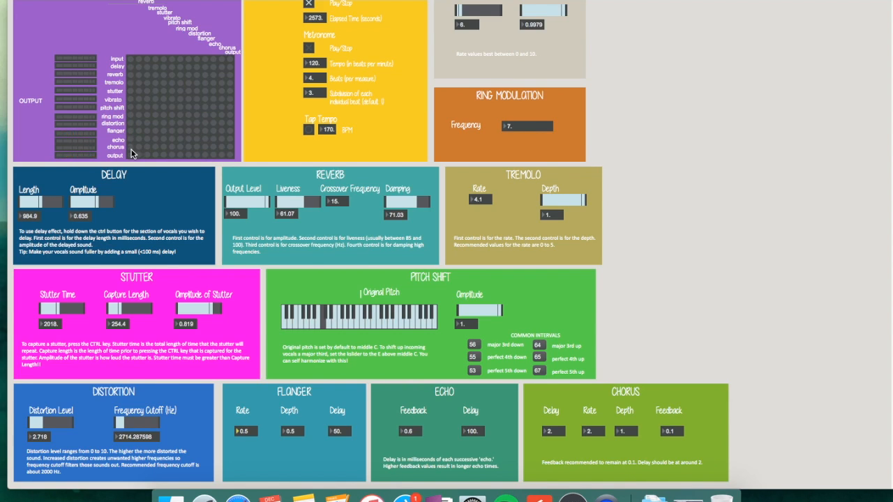
mouse_move(644, 291)
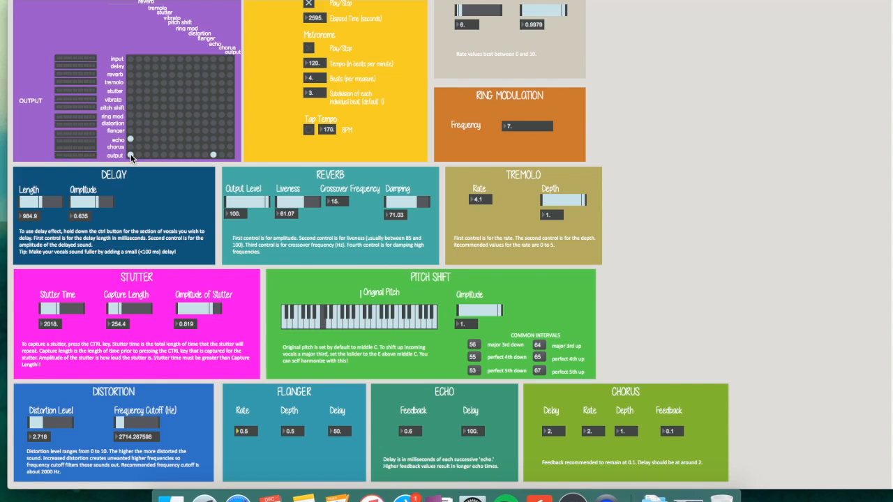
mouse_move(188, 198)
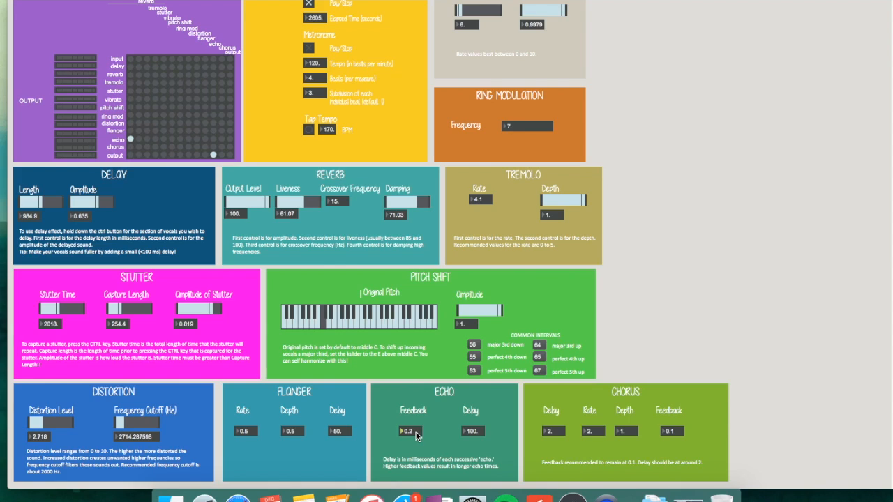
Reduce the Echo Feedback number box from 0.6 to 0.2
left_click(413, 430)
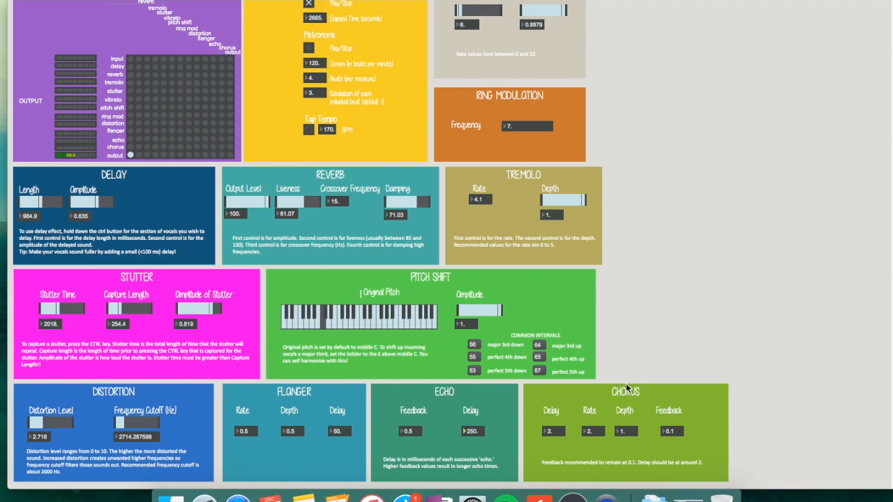
mouse_move(194, 91)
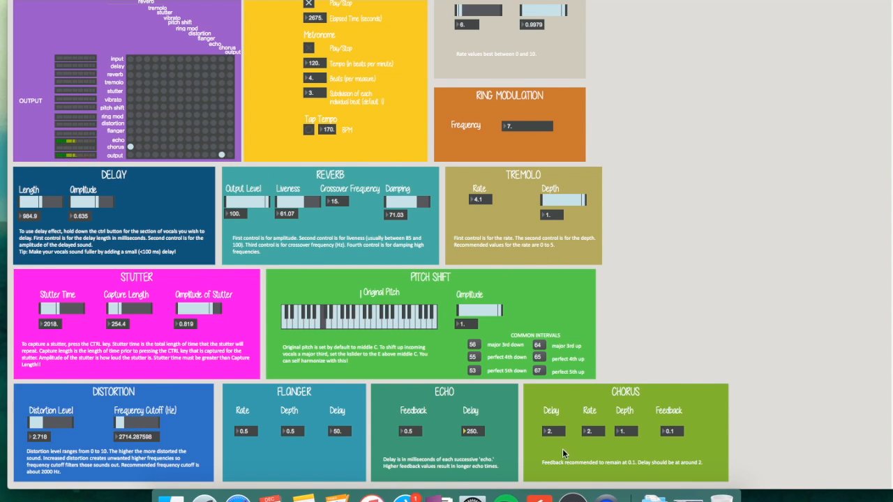
mouse_move(656, 344)
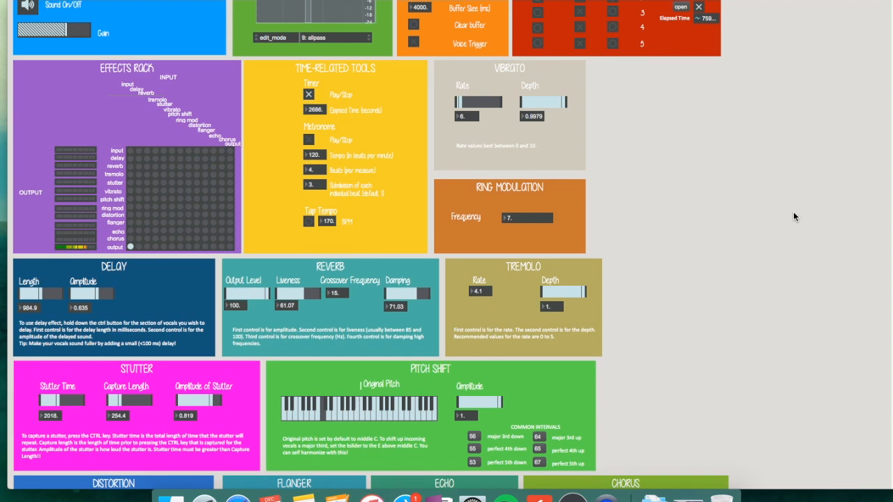
Scroll back up to the Settings, Filter Control, Loop Station and Samples panels
scroll("up", 3)
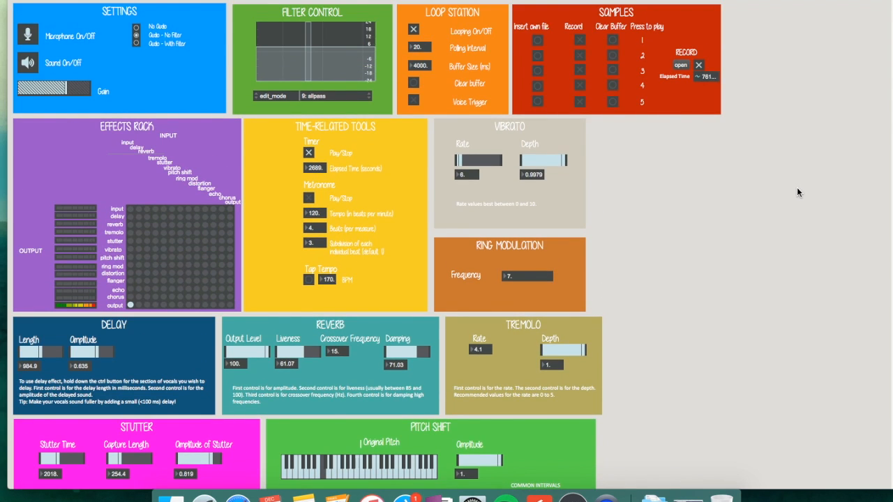